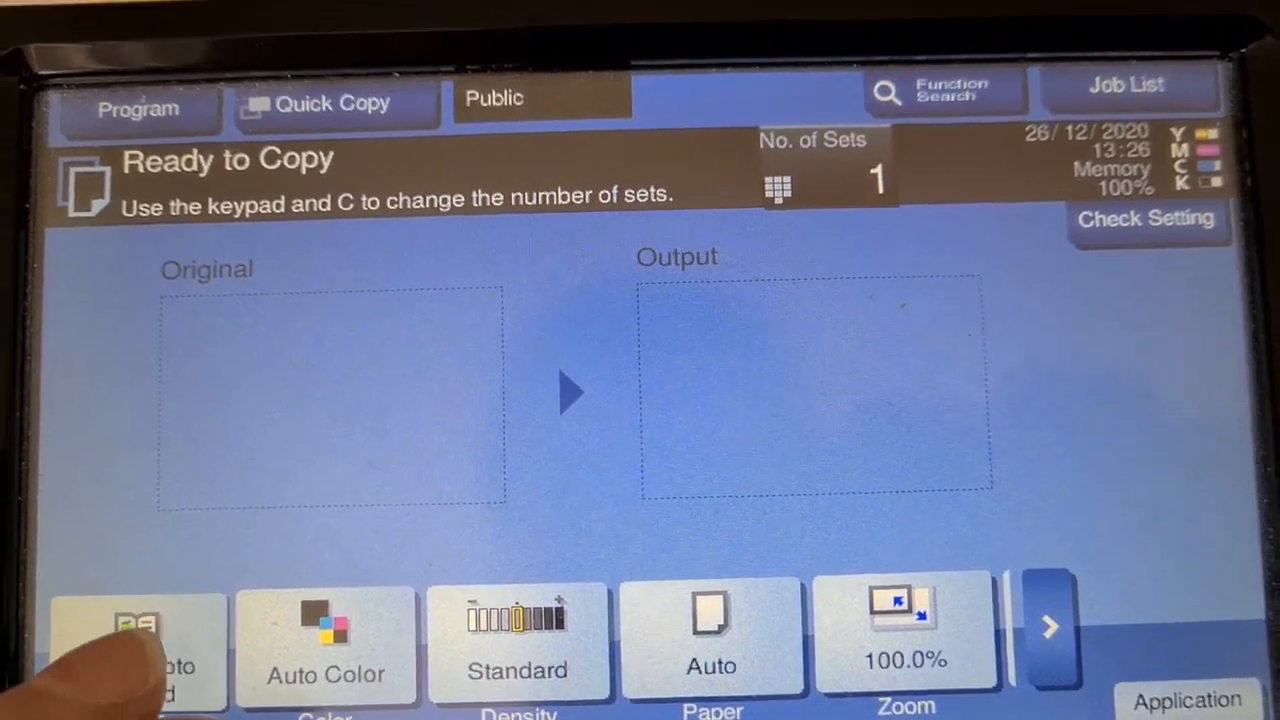
Step: Choose Map as the original type, Full Color output and A4 paper from tray 1
click(136, 644)
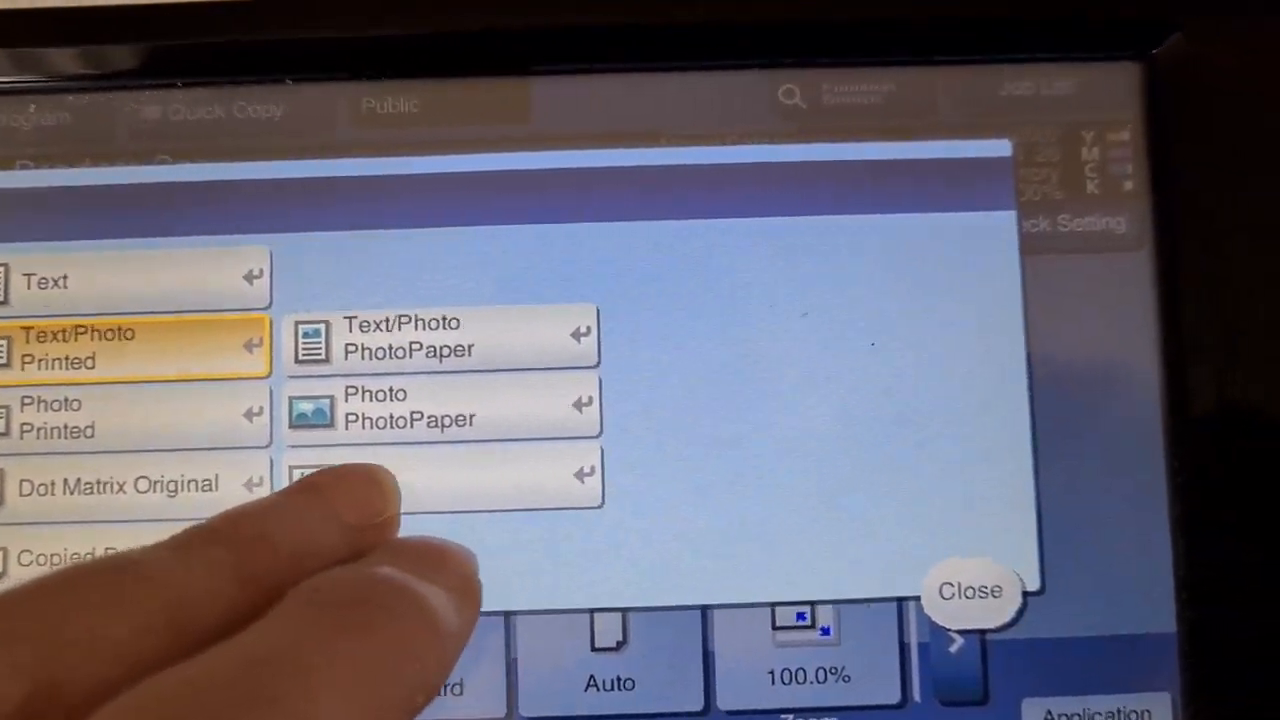
click(968, 590)
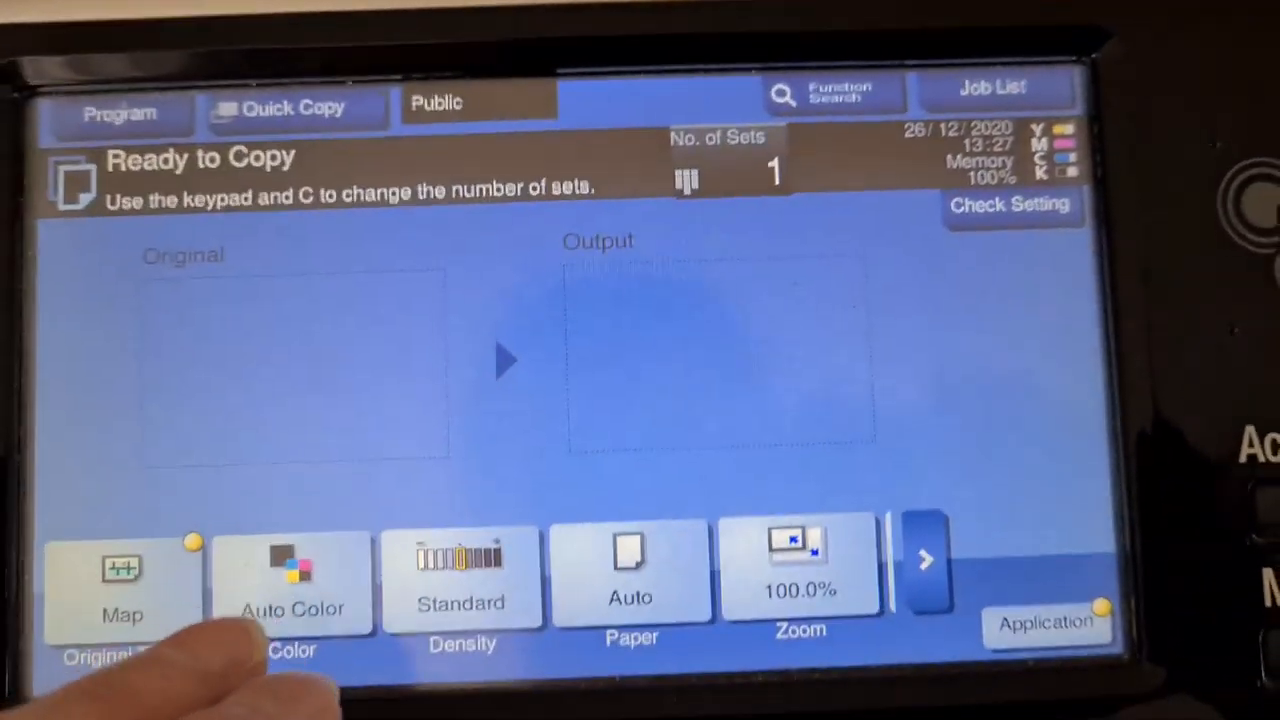
click(292, 580)
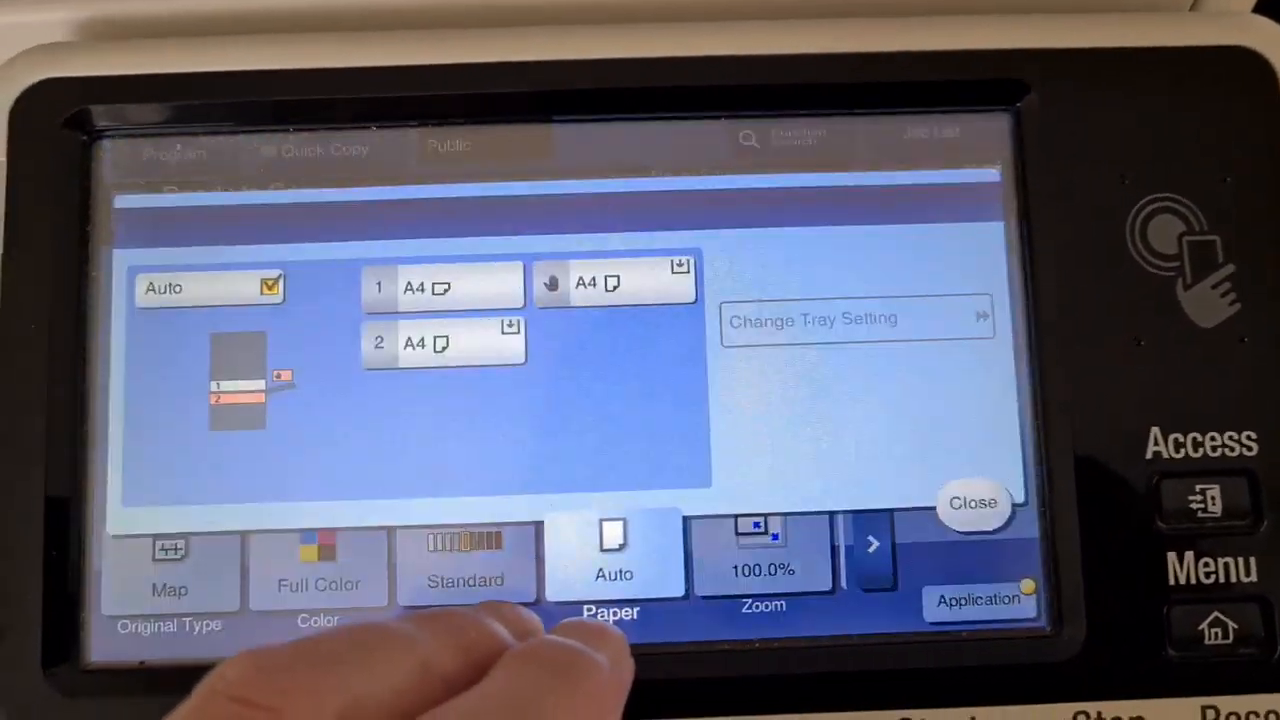
click(972, 502)
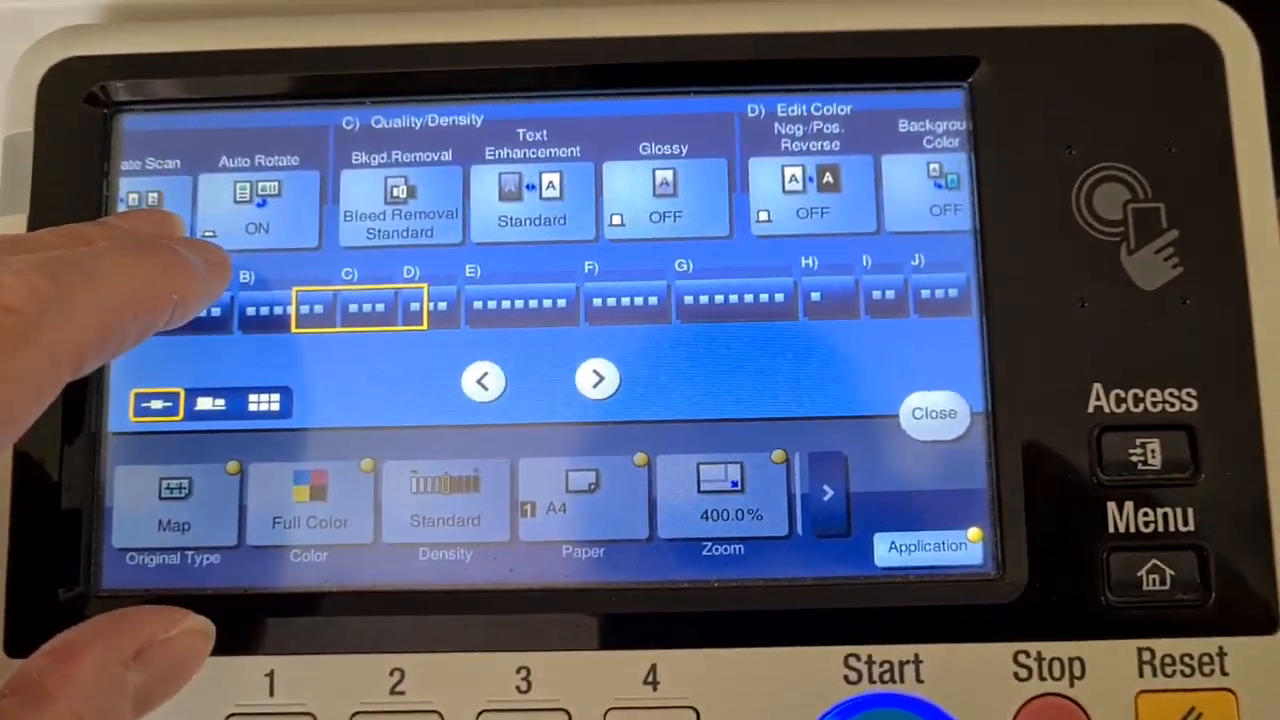
Step: Reach Color Adjust among the extra functions and enter its Color Balance settings
click(596, 380)
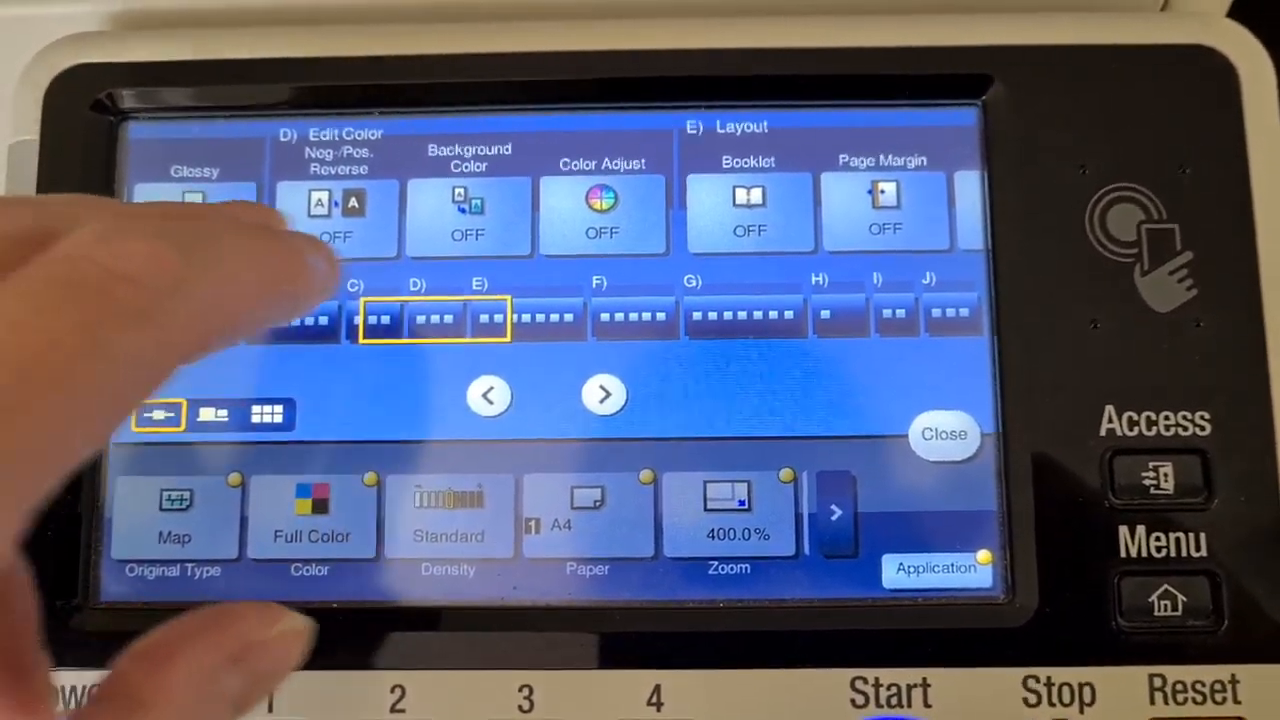
click(600, 212)
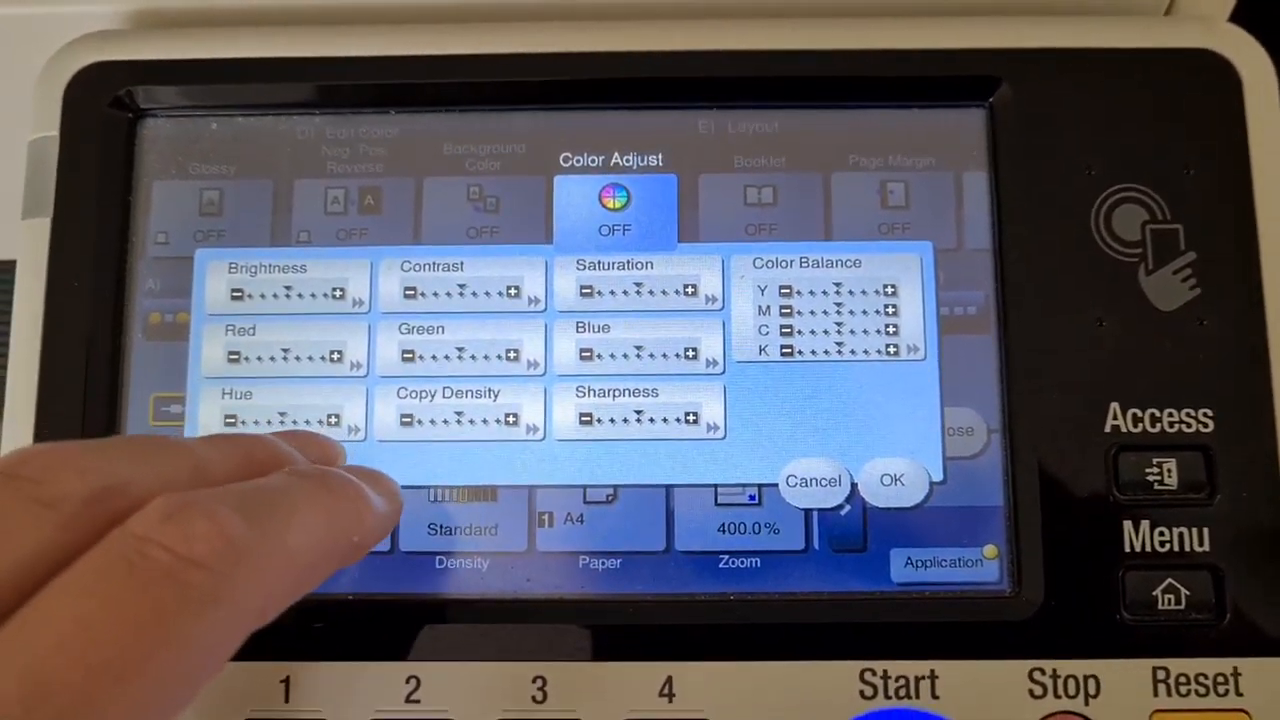
click(490, 418)
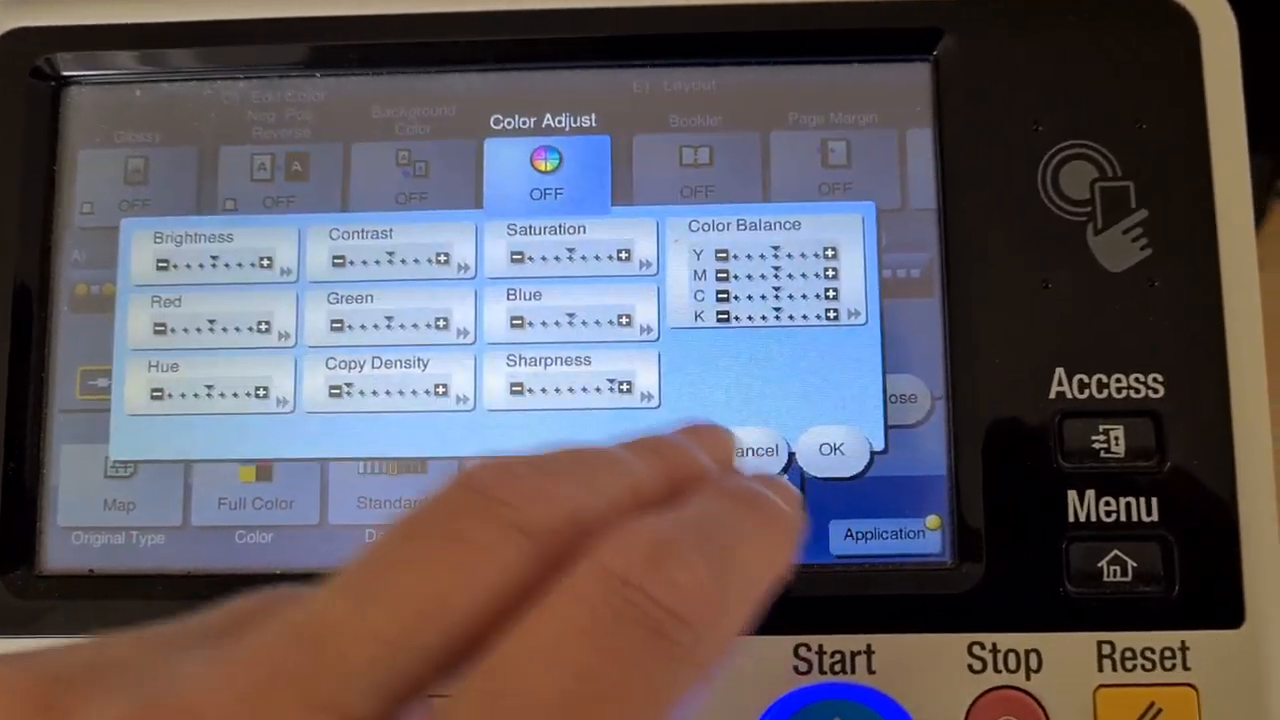
click(572, 250)
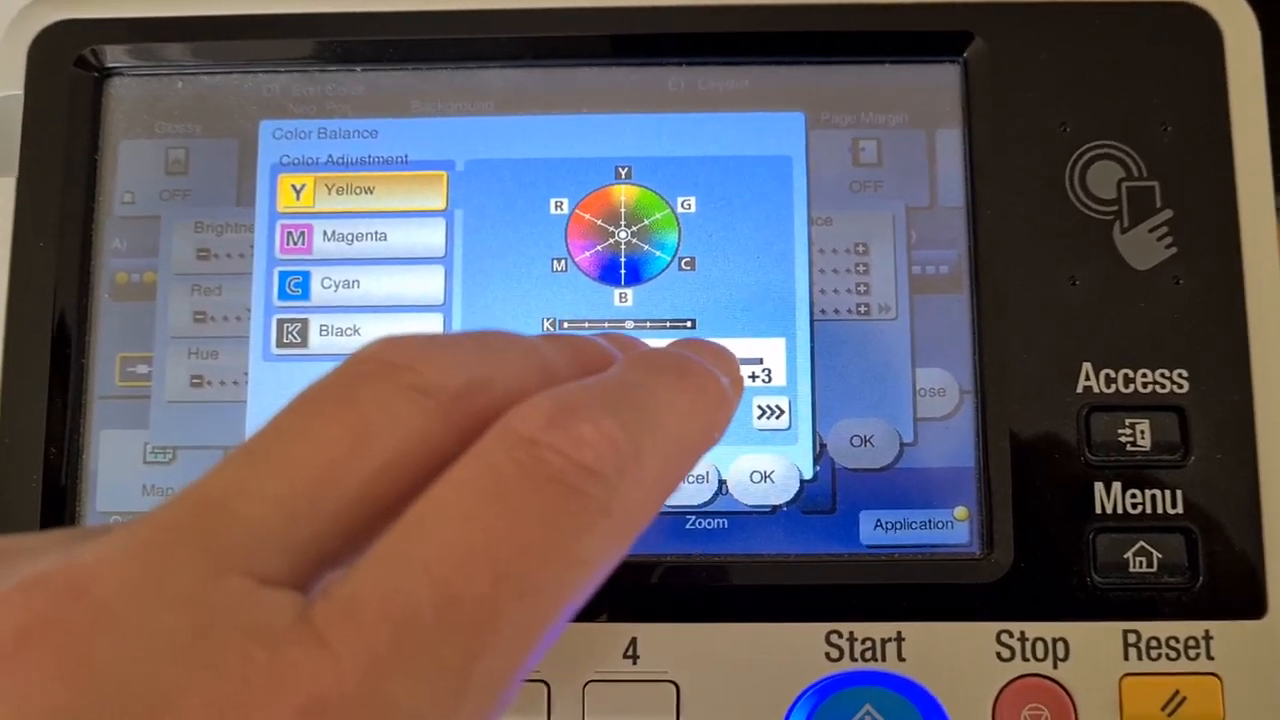
Step: Adjust the magenta and cyan balance levels and confirm the colour balance
click(360, 236)
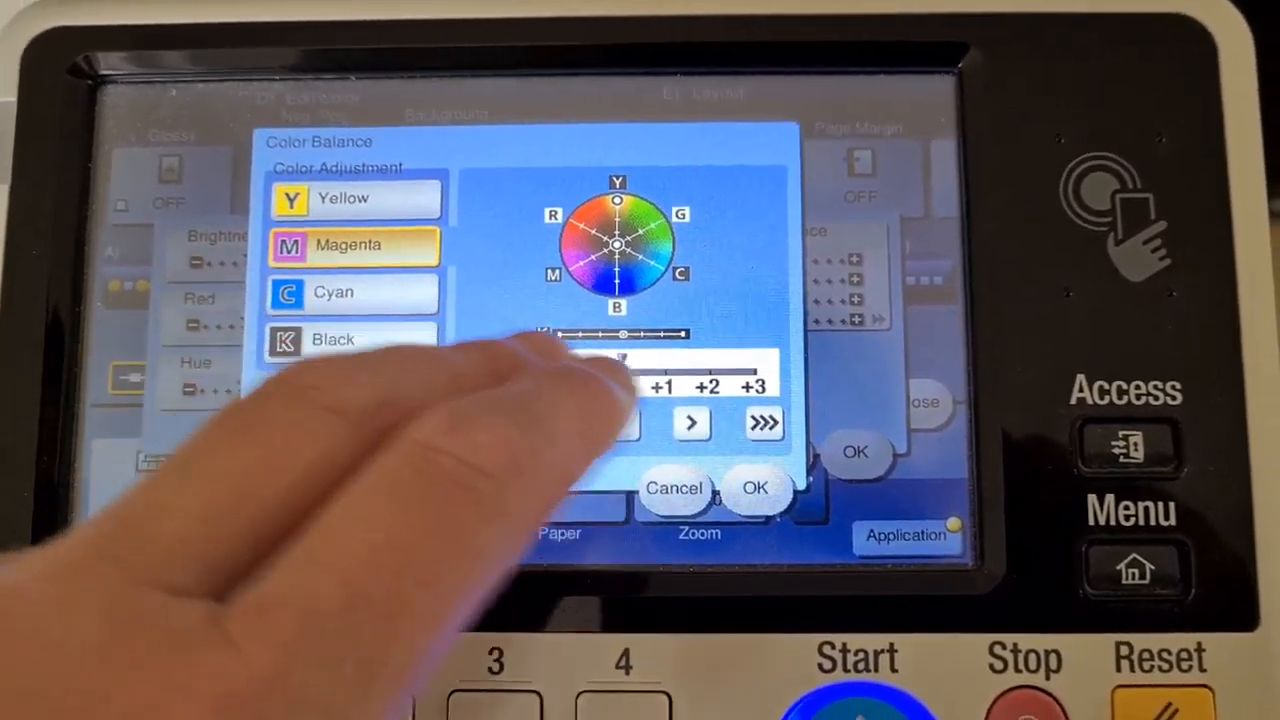
click(356, 292)
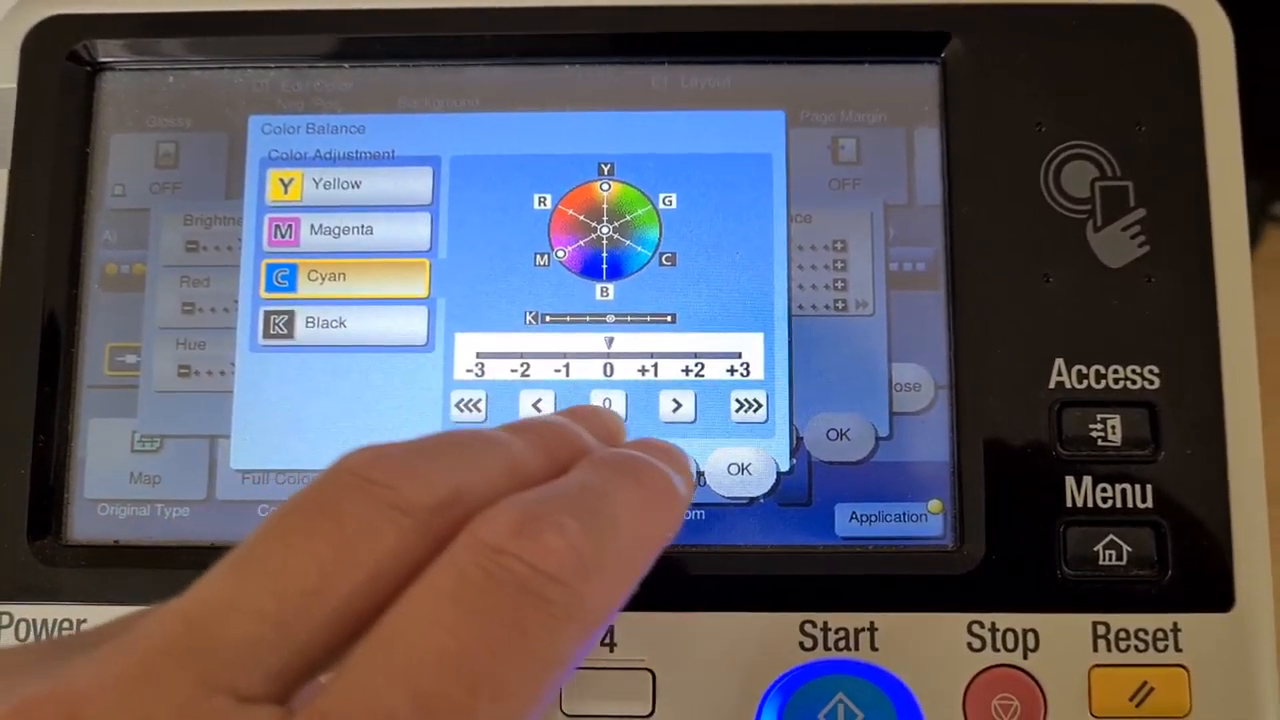
click(344, 322)
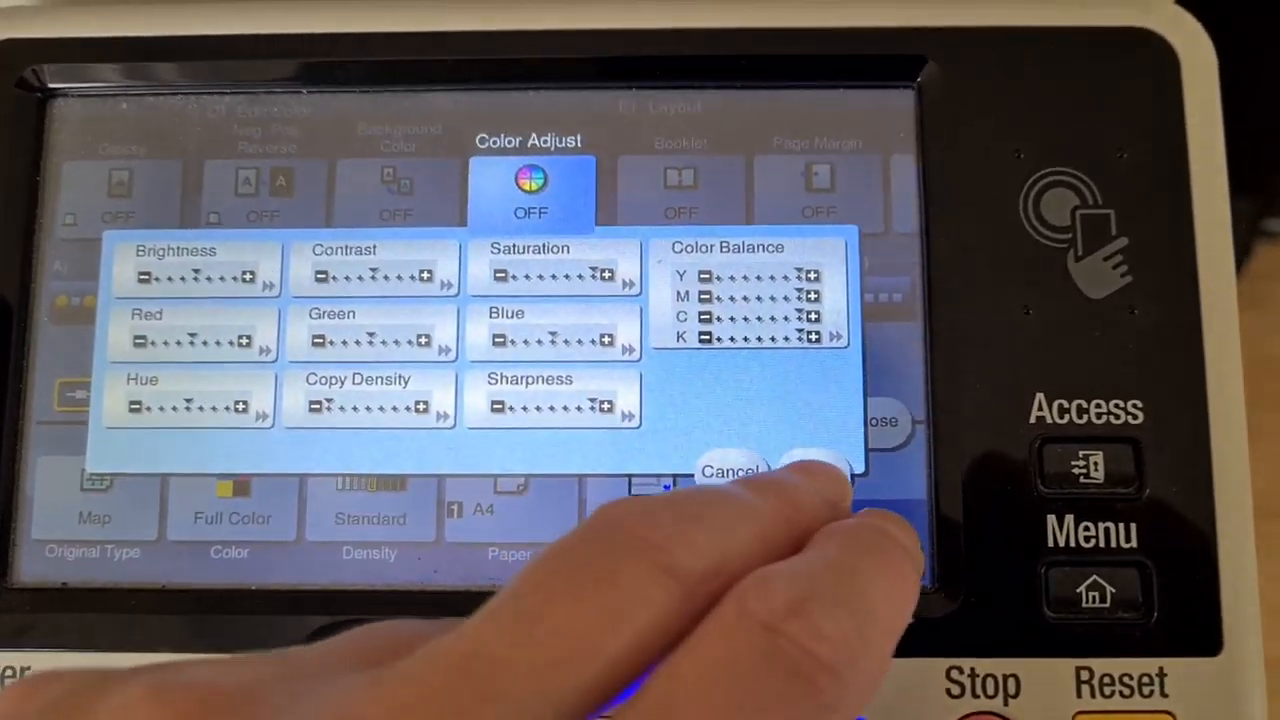
Step: Confirm the colour adjustment settings to keep them for the copy job
click(732, 472)
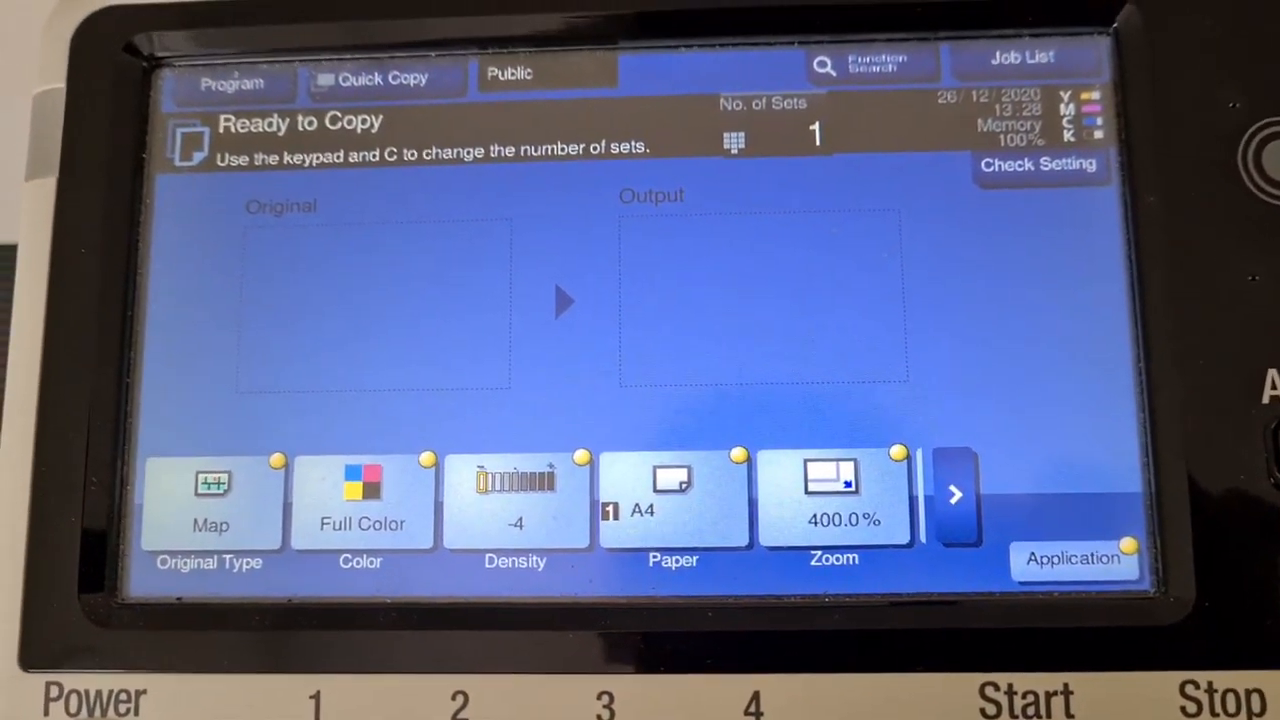
Step: Start the 400% full-colour copy and finish the one-original scanning job
click(1020, 696)
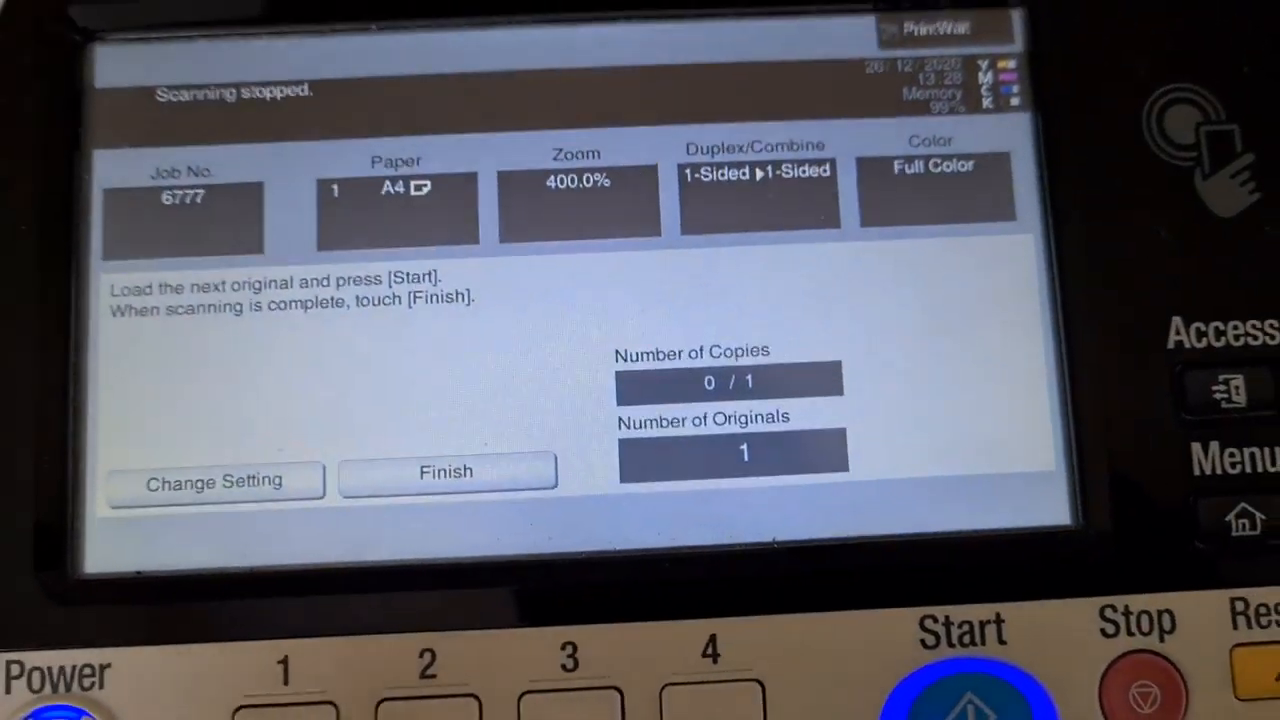
click(444, 472)
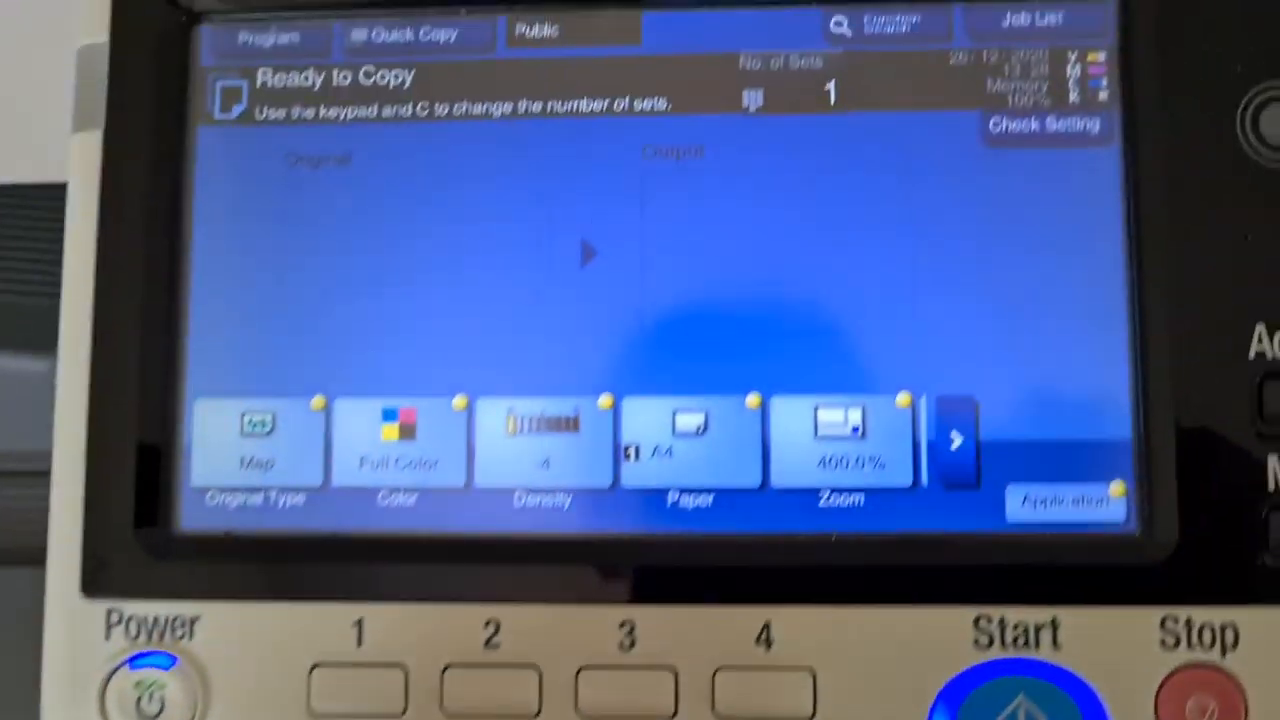
Step: Change the zoom ratio from 400% to 200%
click(840, 444)
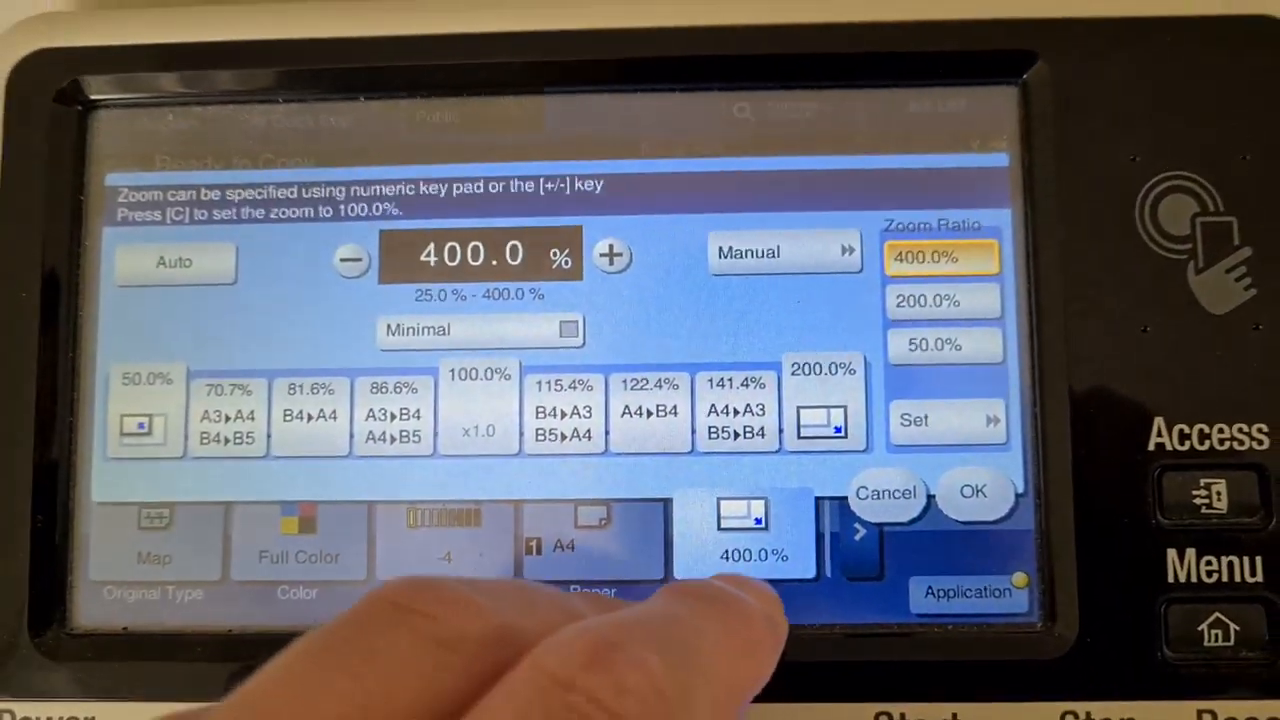
click(942, 300)
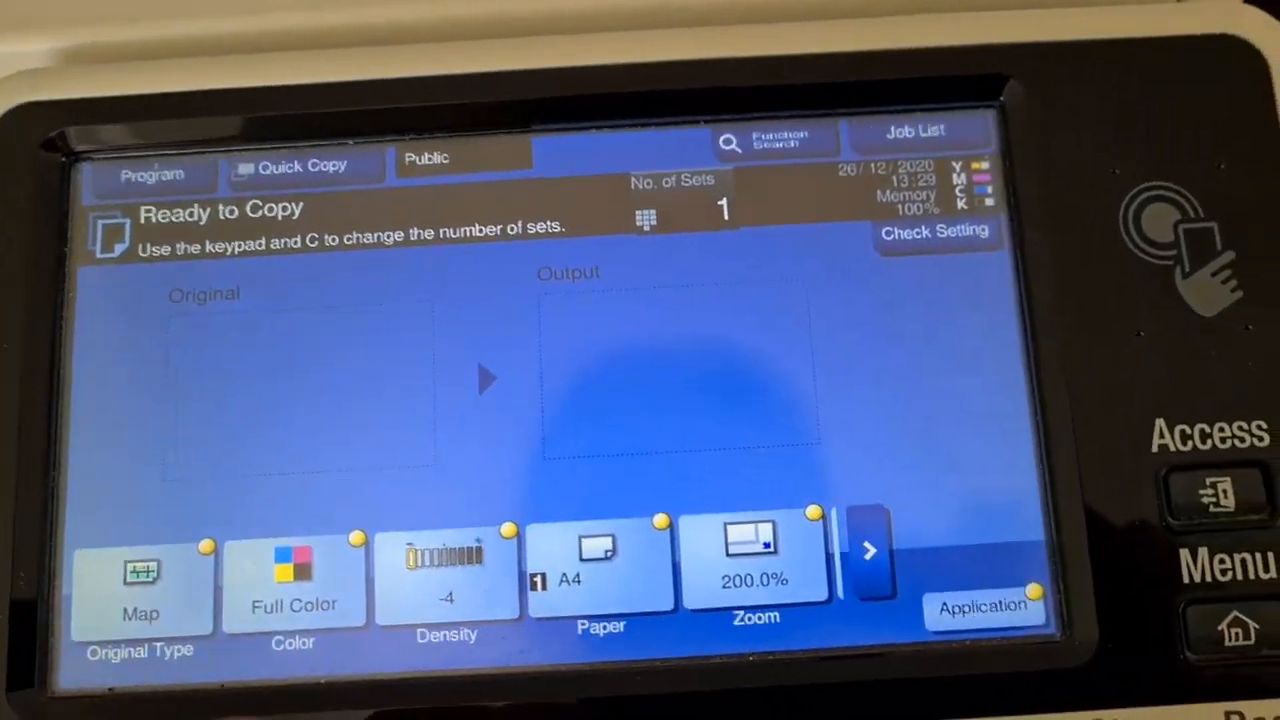
Step: Print the scanned single full-colour copy enlarged to 400%
click(754, 560)
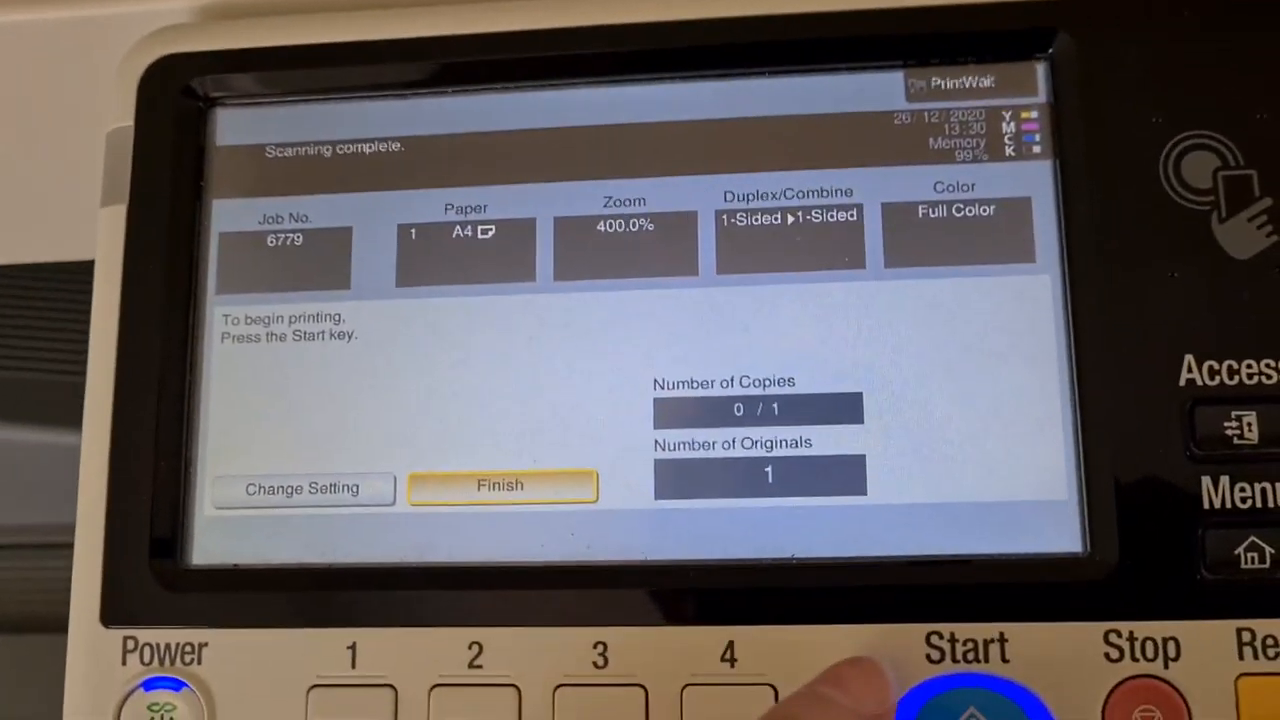
click(964, 680)
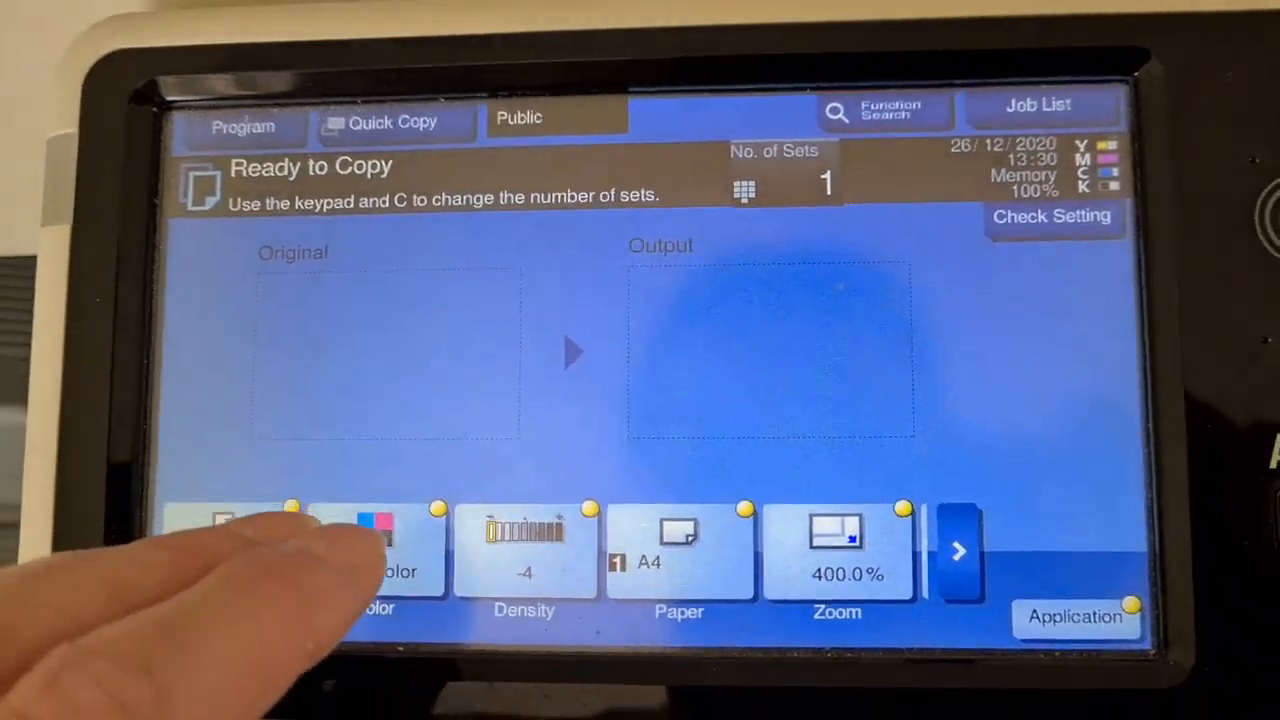
click(1076, 616)
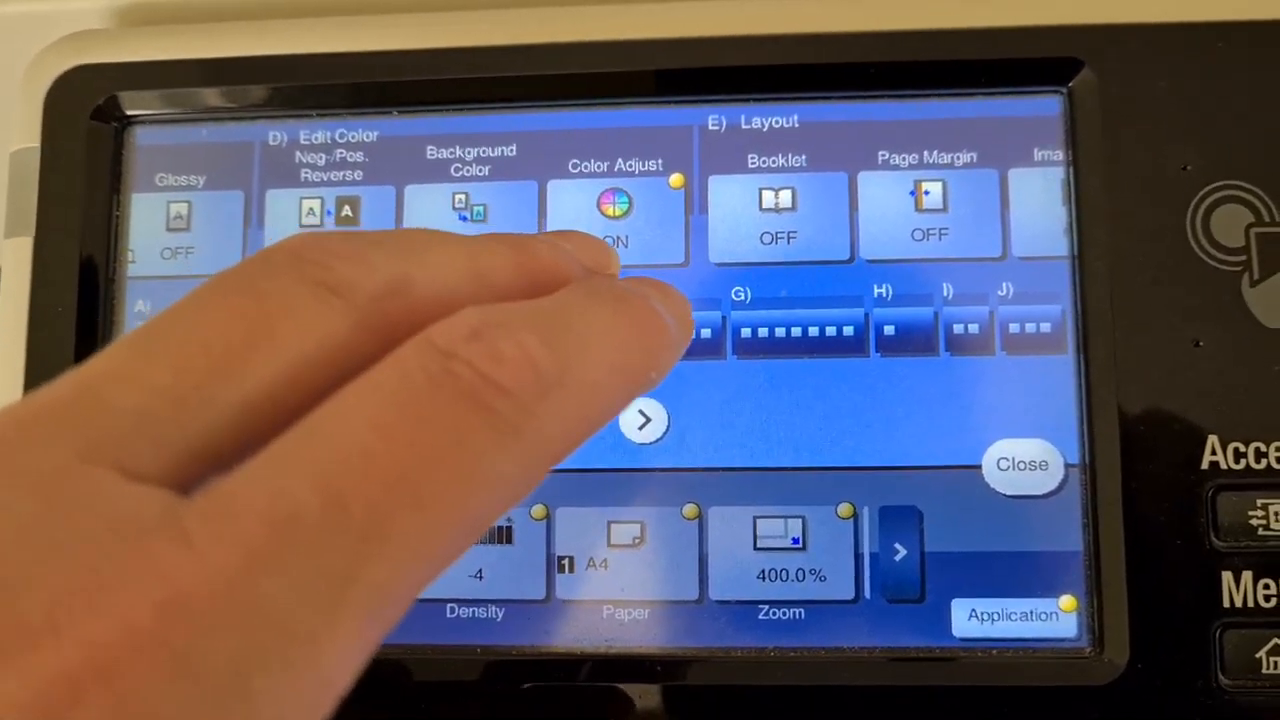
click(616, 210)
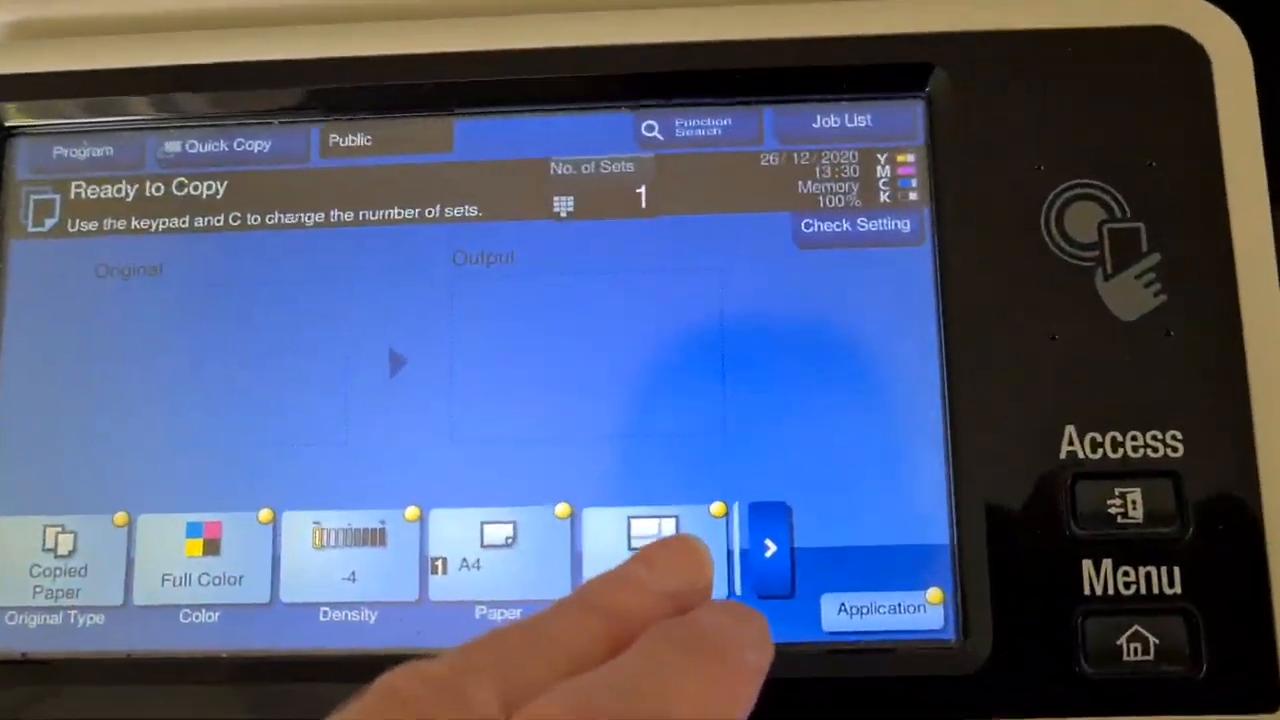
Step: Set the zoom to 100%, scan the original and finish the copy job
click(656, 544)
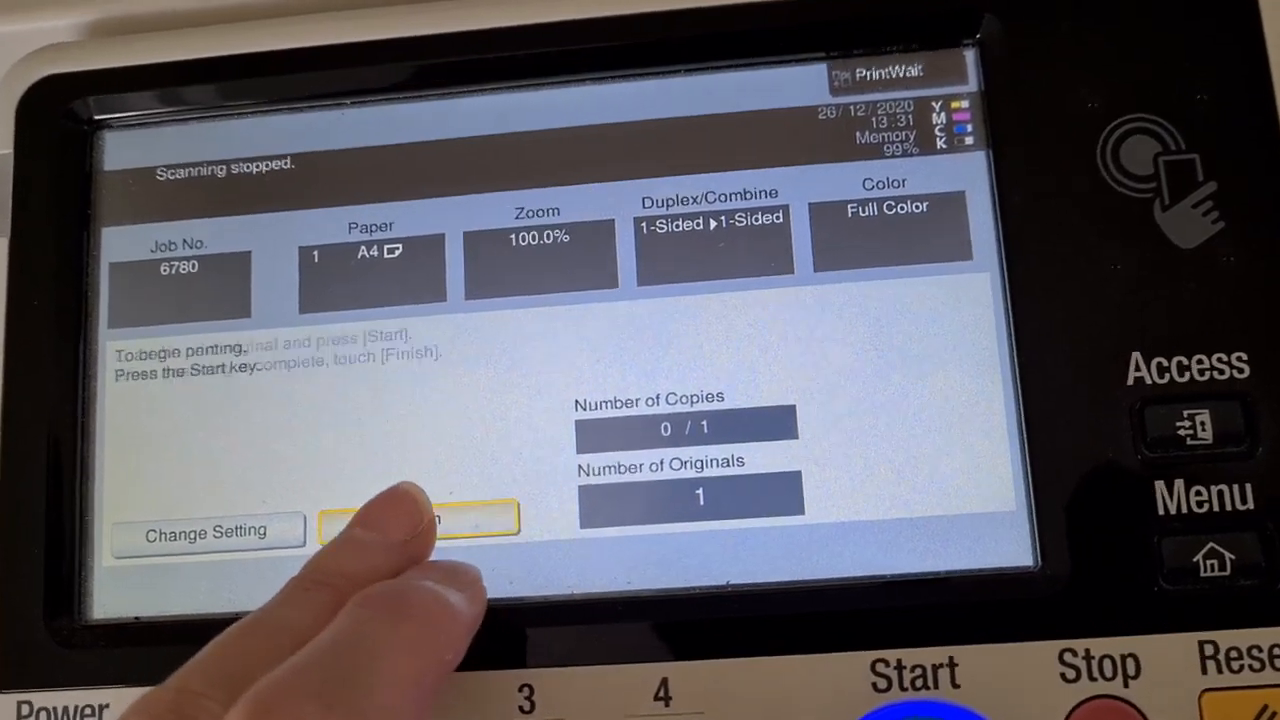
click(416, 516)
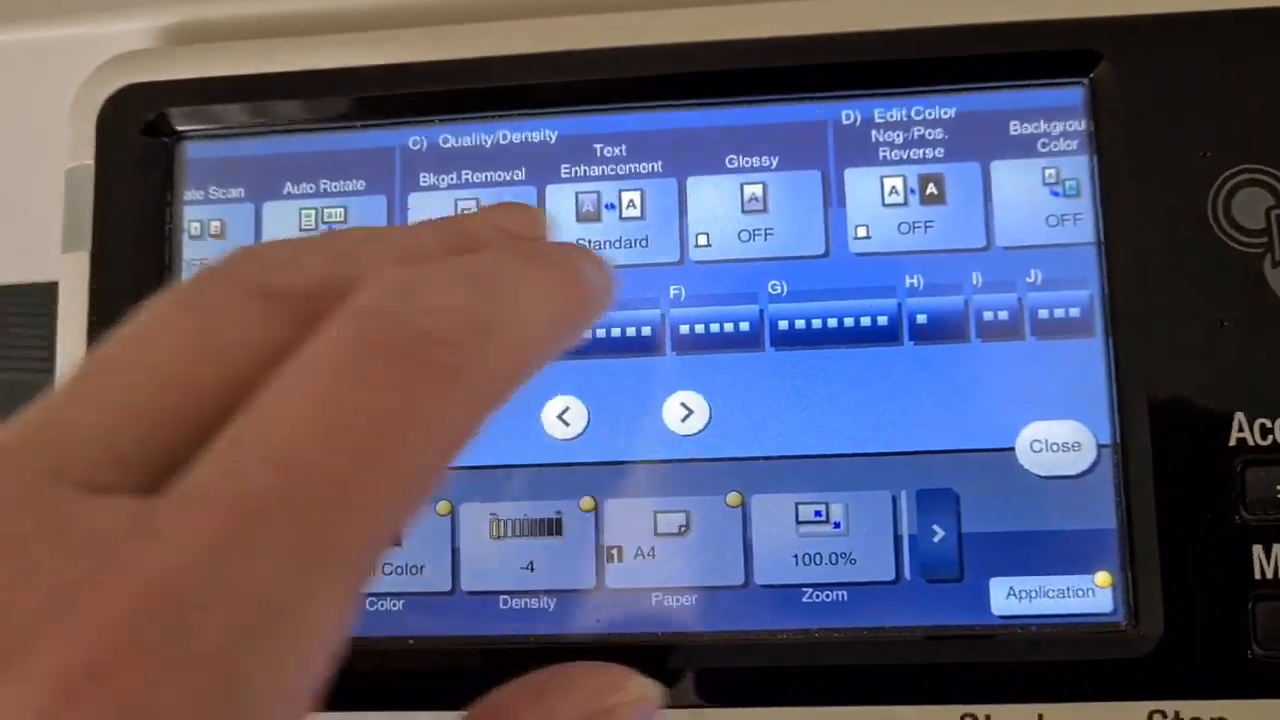
click(688, 414)
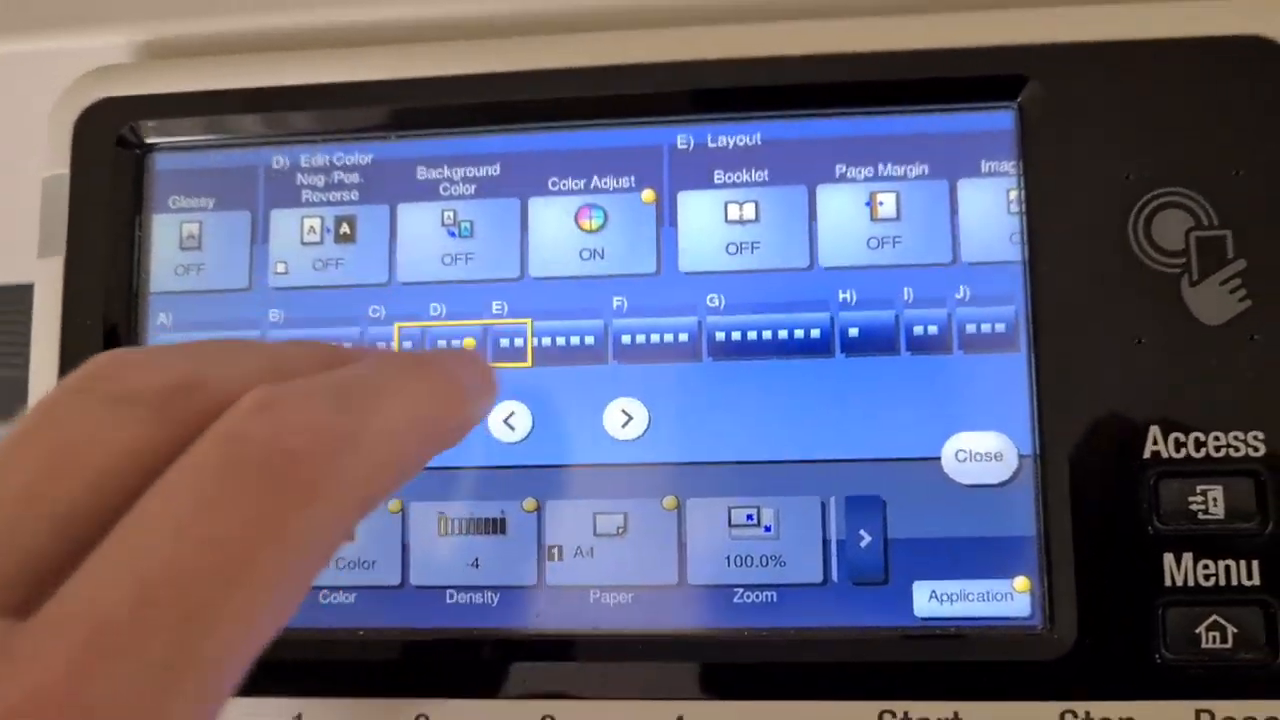
click(592, 230)
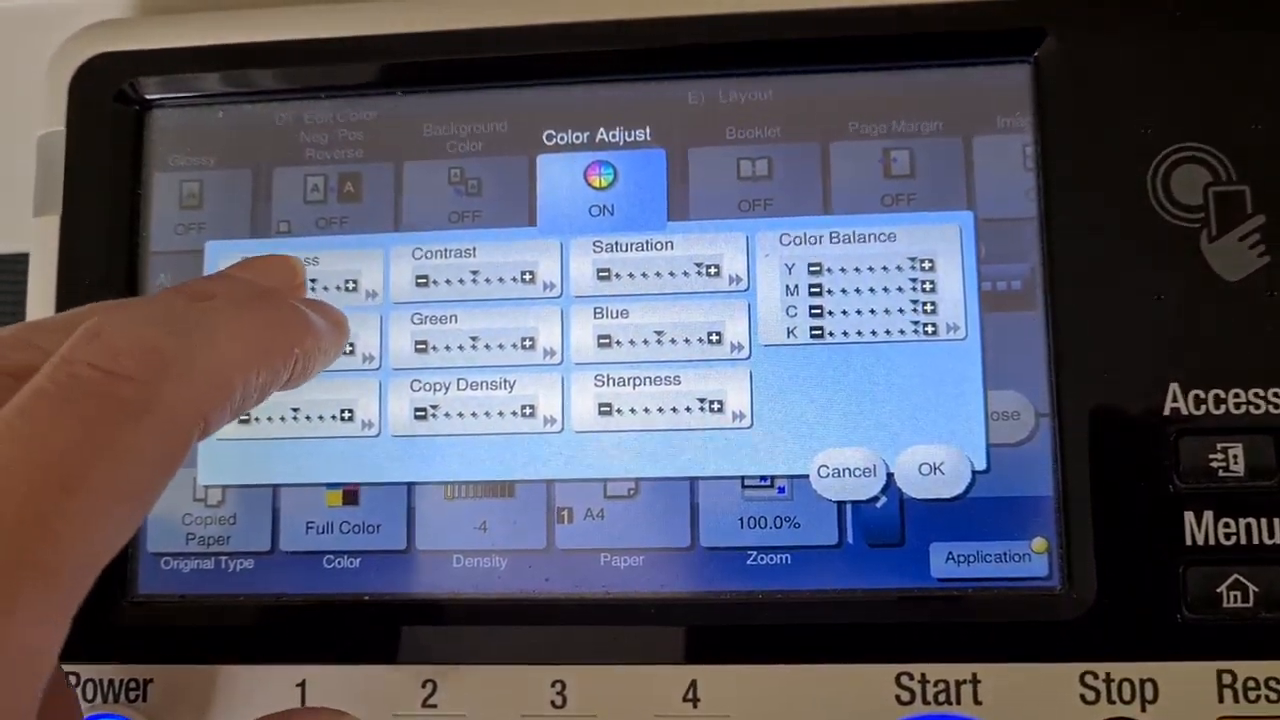
click(300, 280)
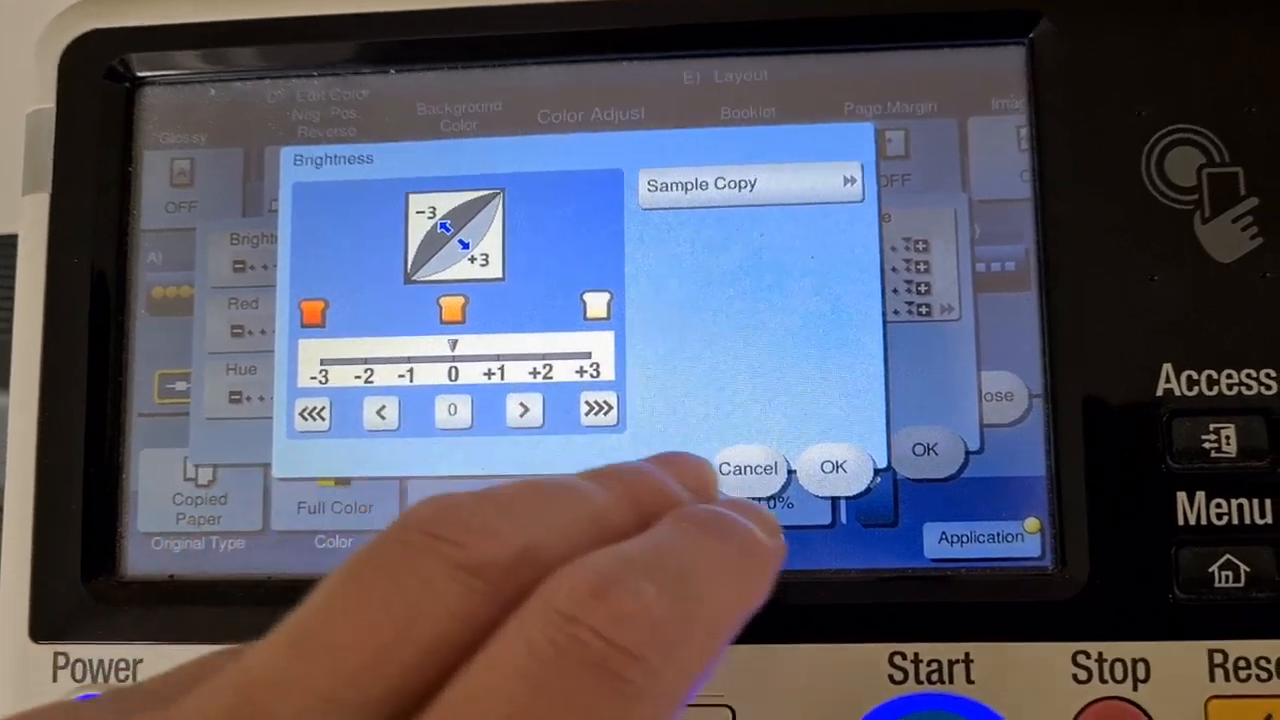
click(832, 468)
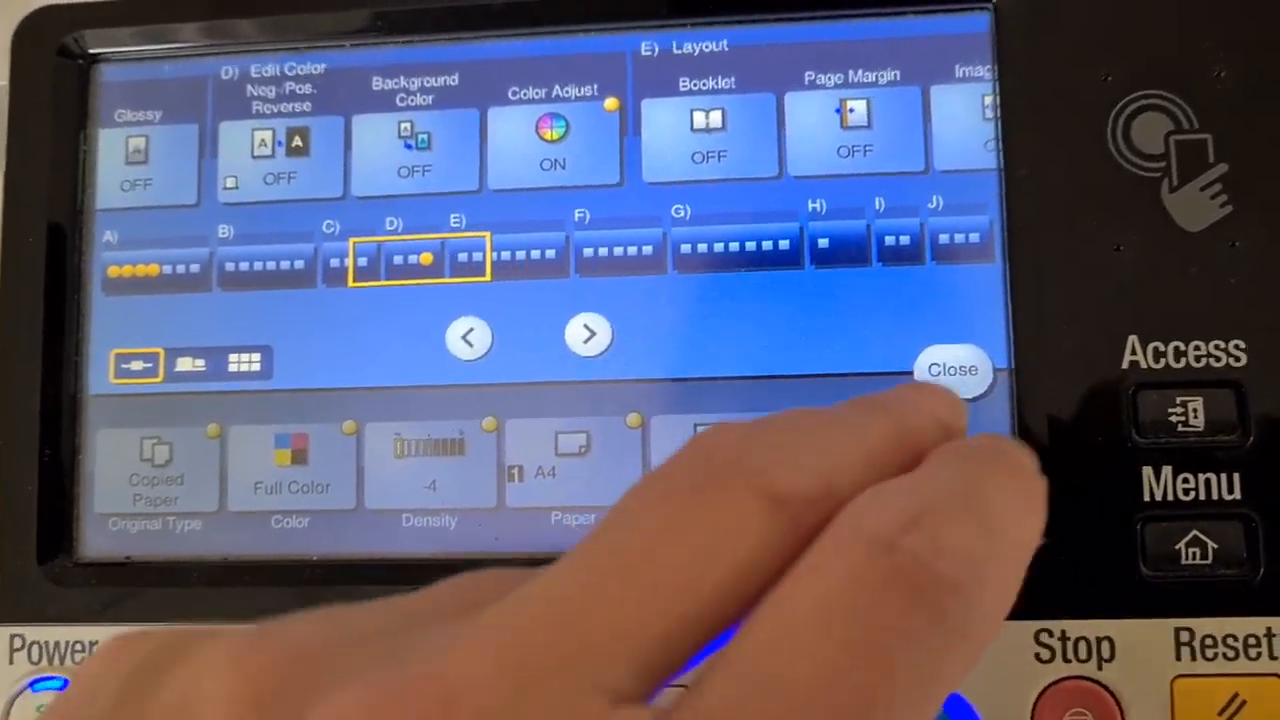
click(952, 368)
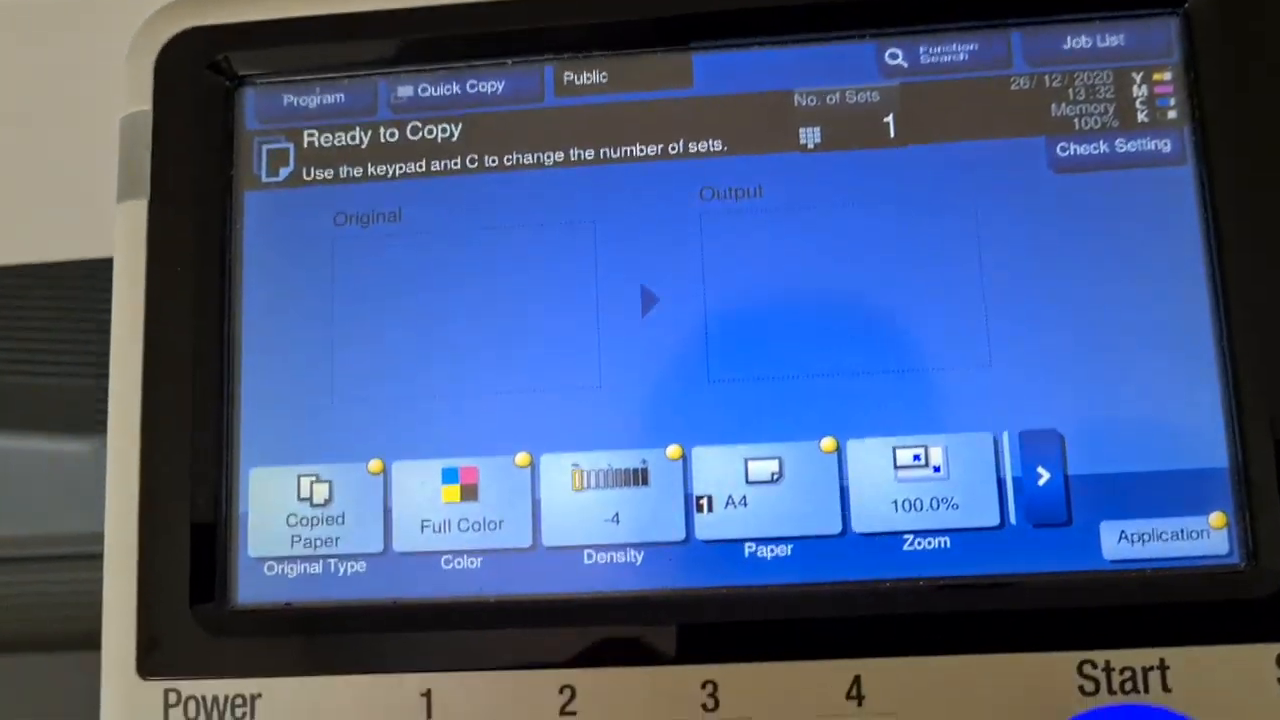
Step: Enter the zoom settings to enlarge X and Y to 300.0%
click(924, 490)
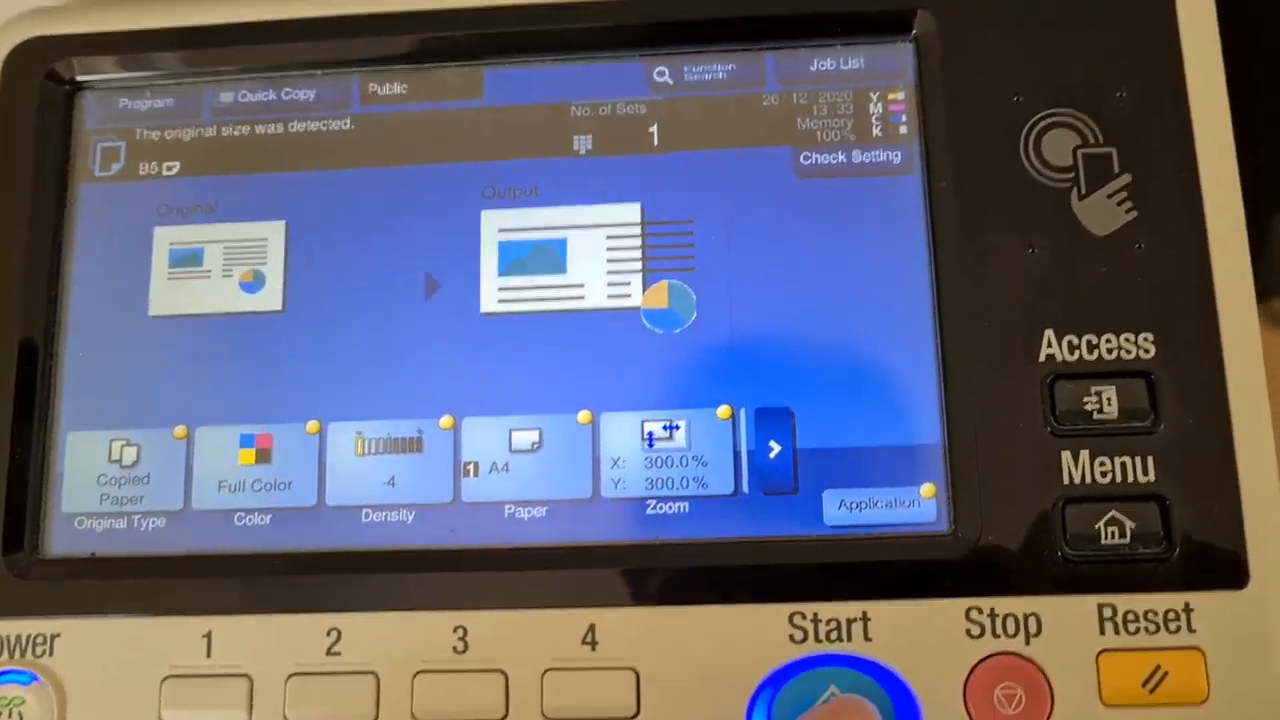
Step: Scan the original at 300% on A4 and finish to print the copy
click(824, 670)
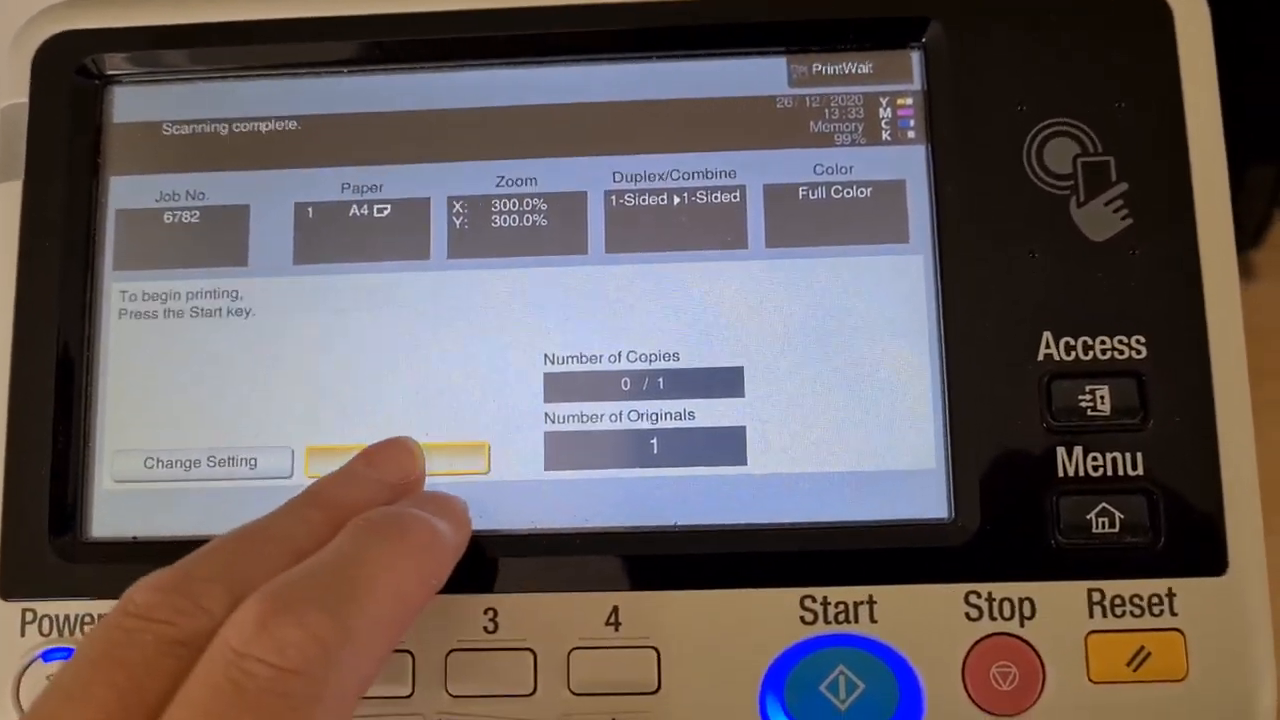
click(844, 670)
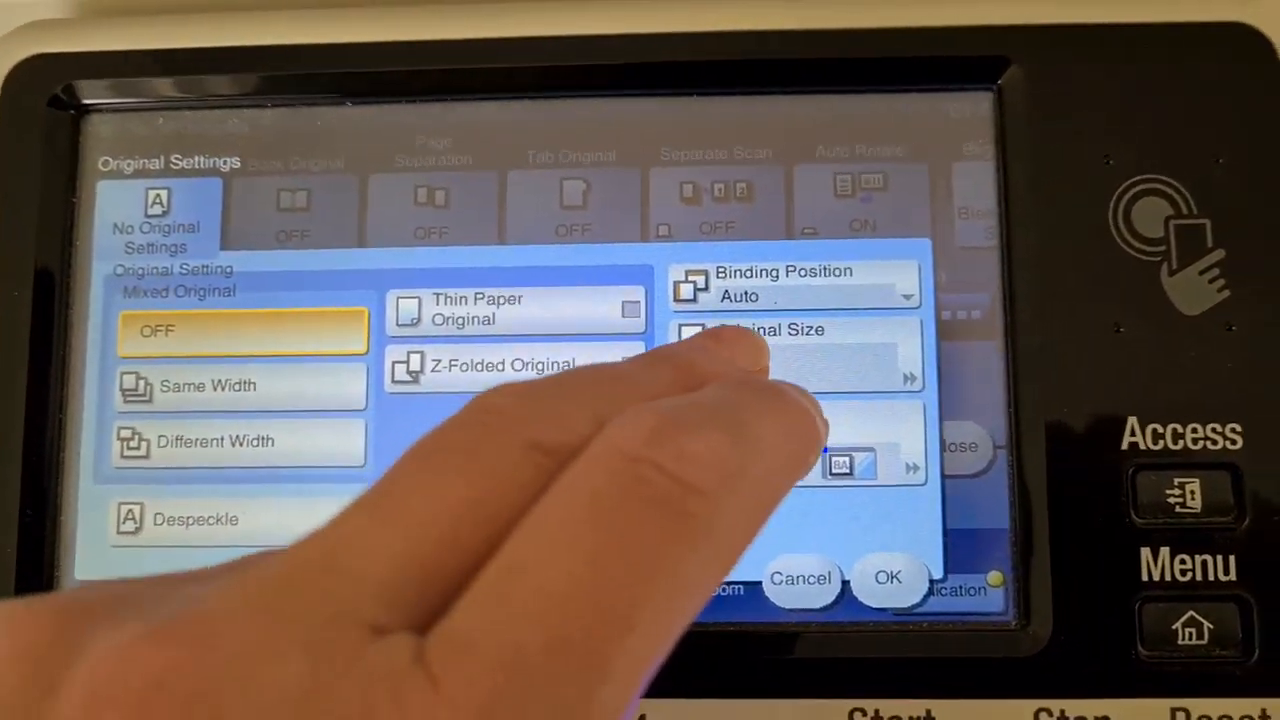
Step: Go into Layout under Application and bring up the Mirror Image setting
click(780, 344)
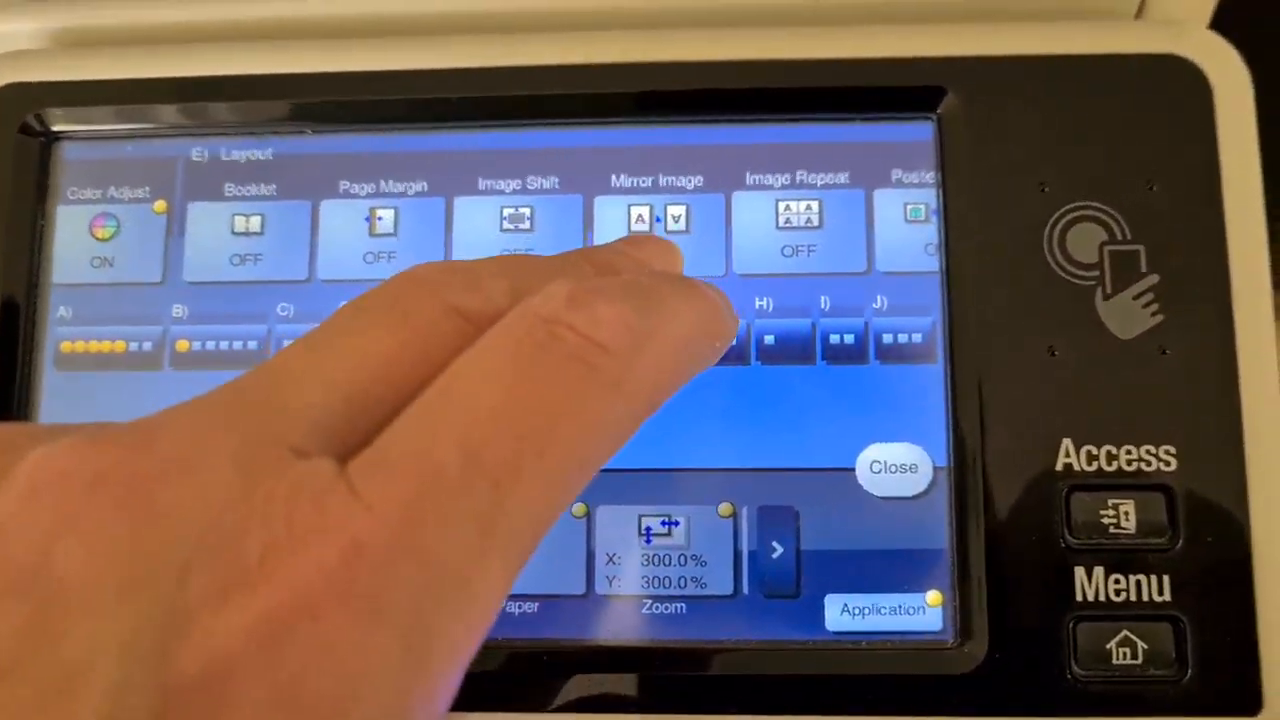
click(656, 230)
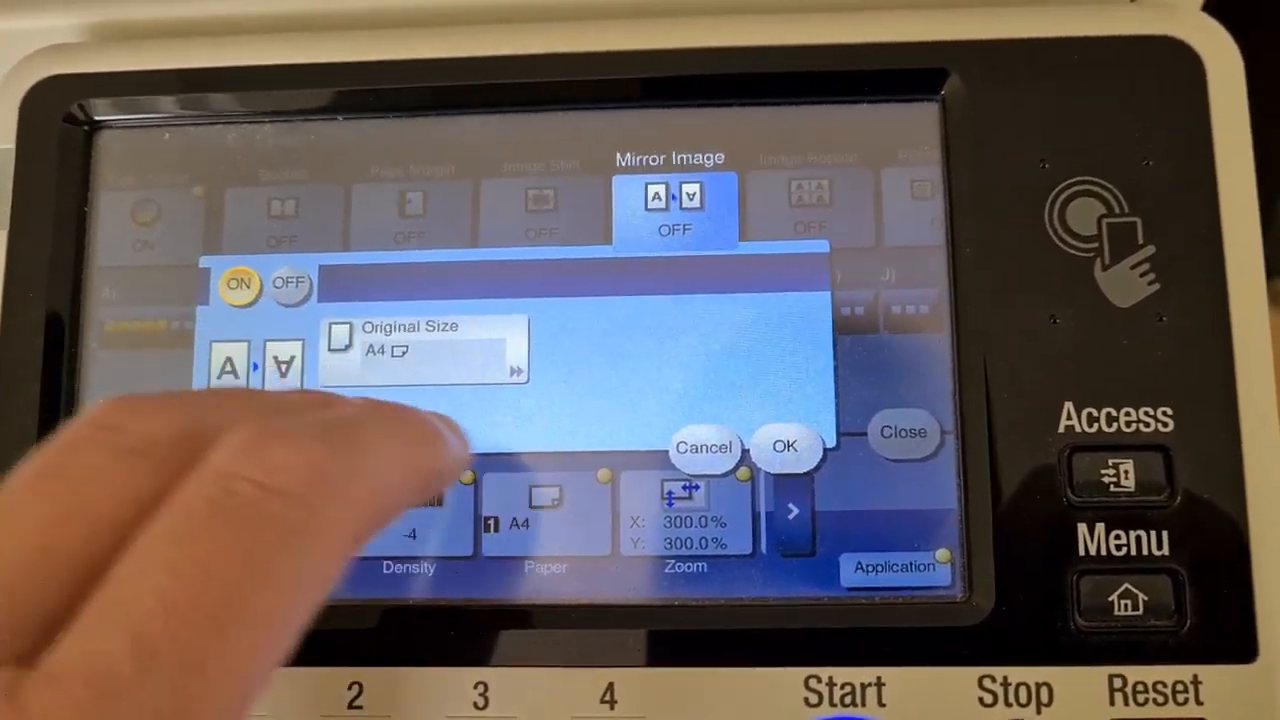